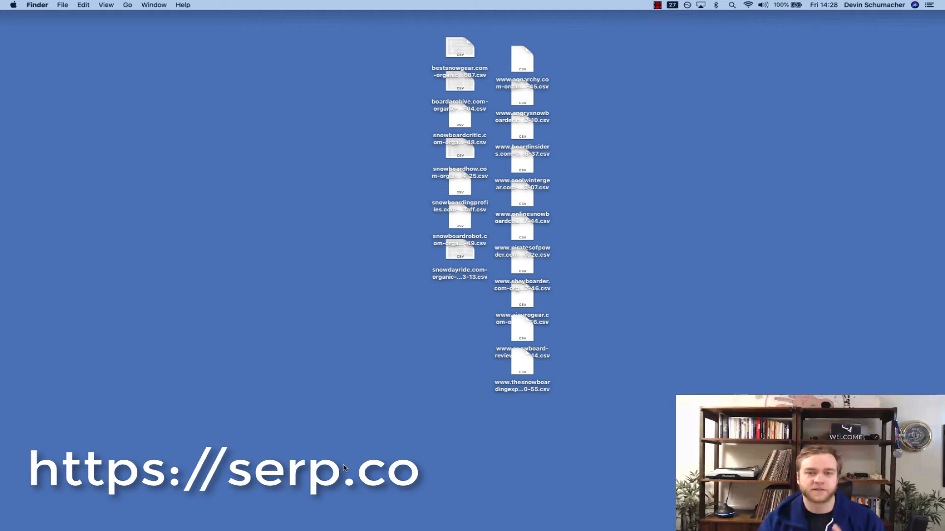
pyautogui.moveTo(351, 403)
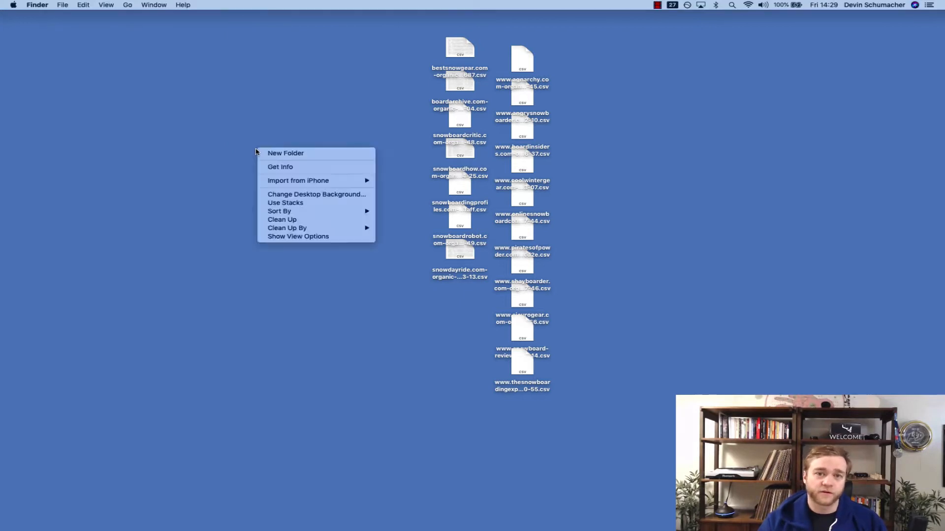
pyautogui.moveTo(285, 153)
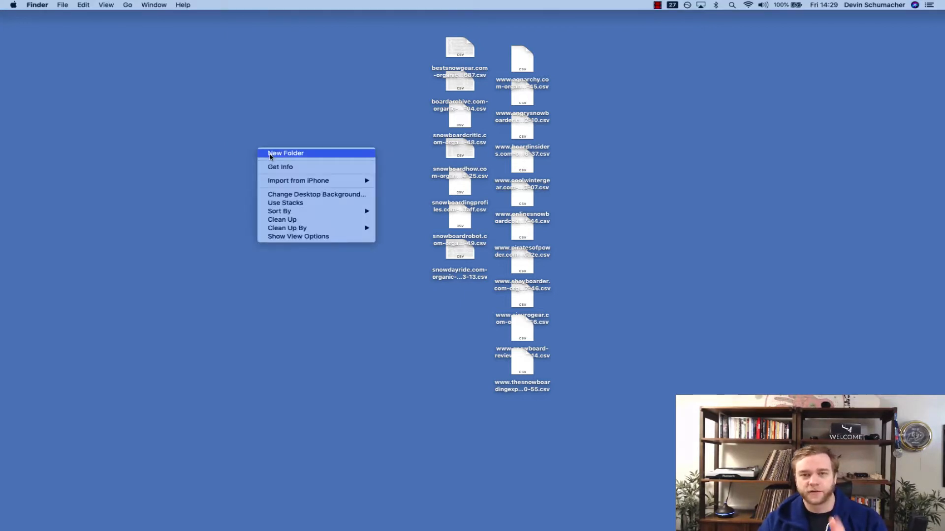
# Create a new desktop folder named 'combine' to hold the CSV files.
pyautogui.click(285, 152)
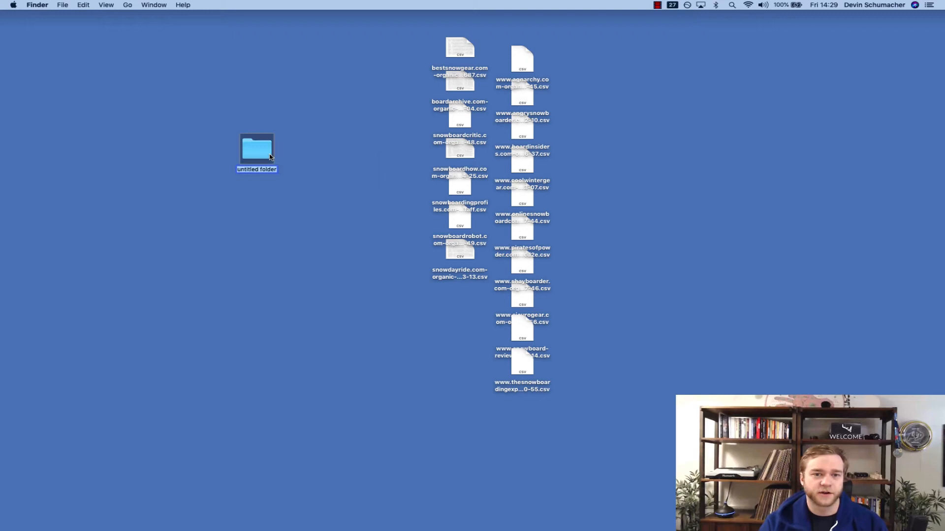
pyautogui.write('com')
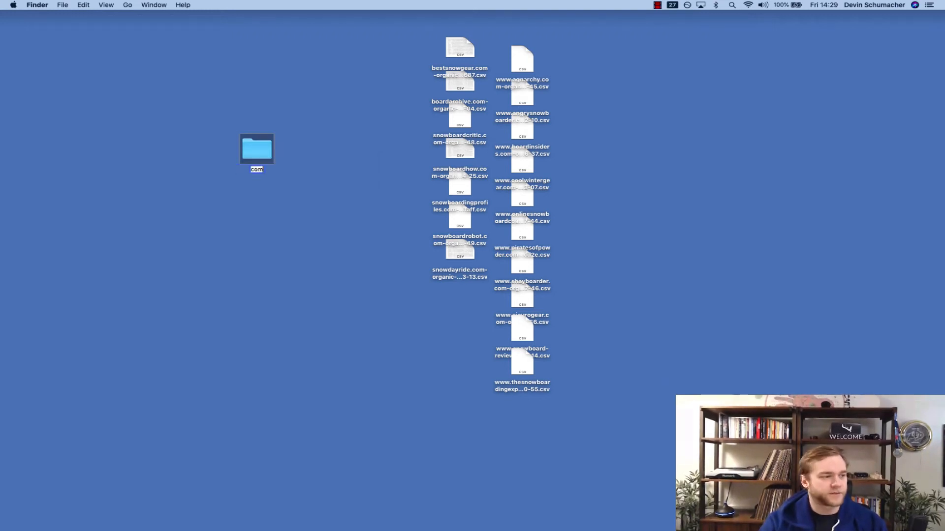
pyautogui.write('combine')
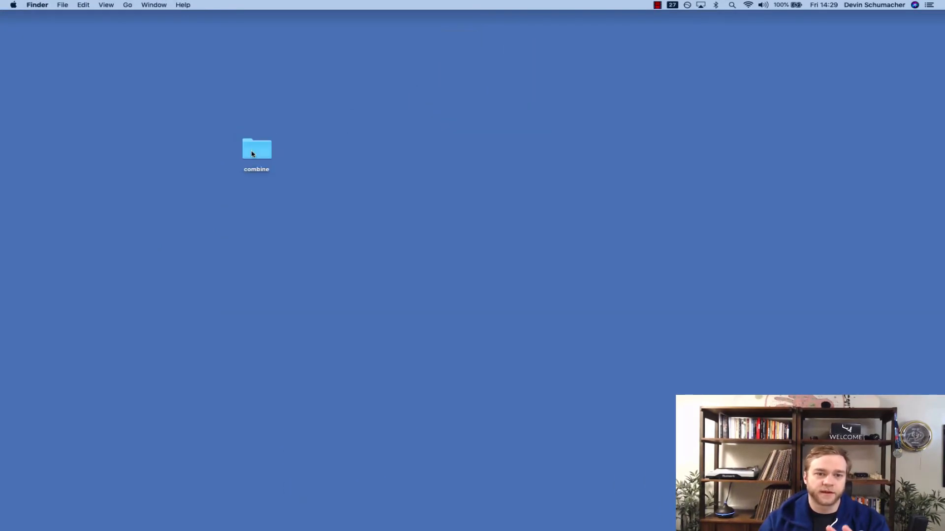
# Open the combine folder in Finder and move its window aside.
pyautogui.click(256, 150)
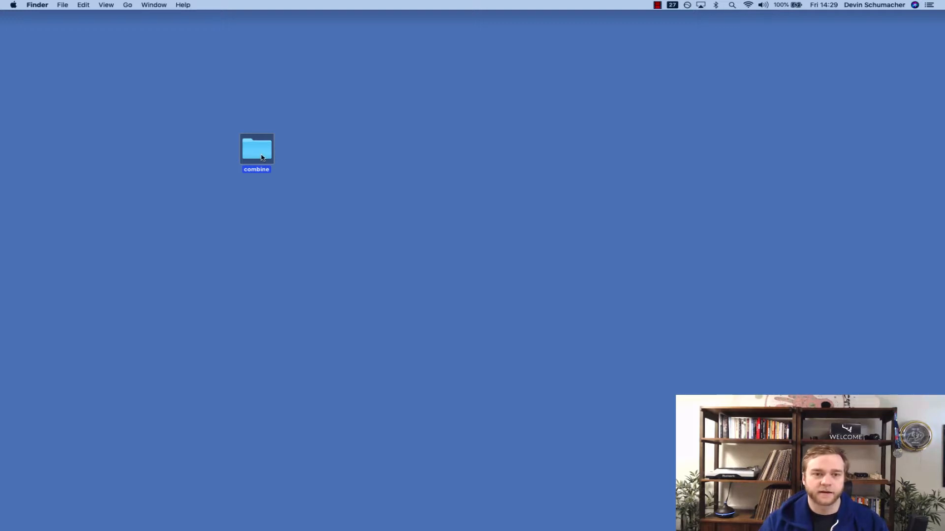
pyautogui.doubleClick(256, 149)
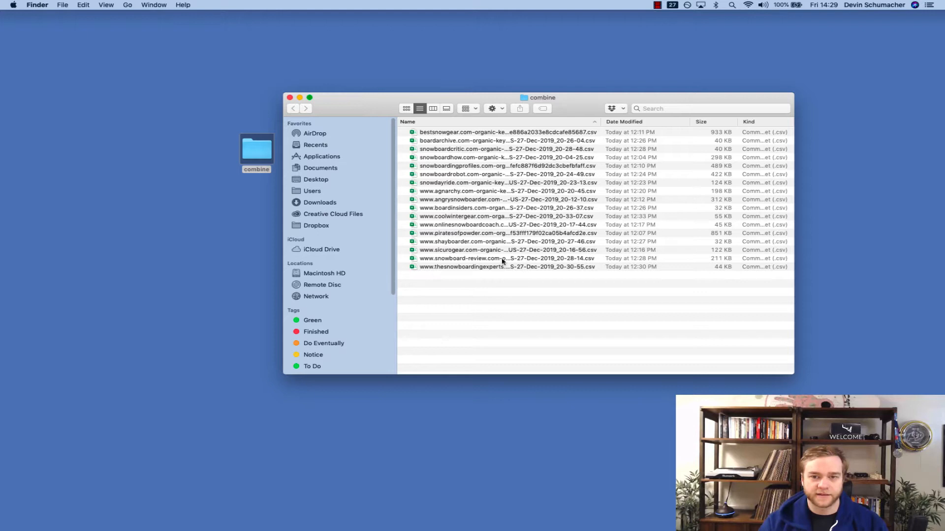
pyautogui.click(510, 250)
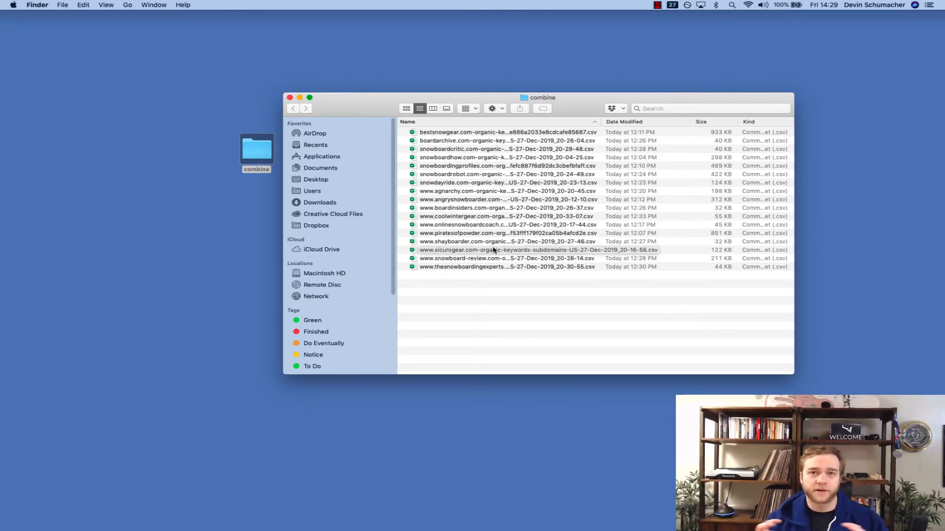
pyautogui.moveTo(540, 97); pyautogui.dragTo(596, 77)
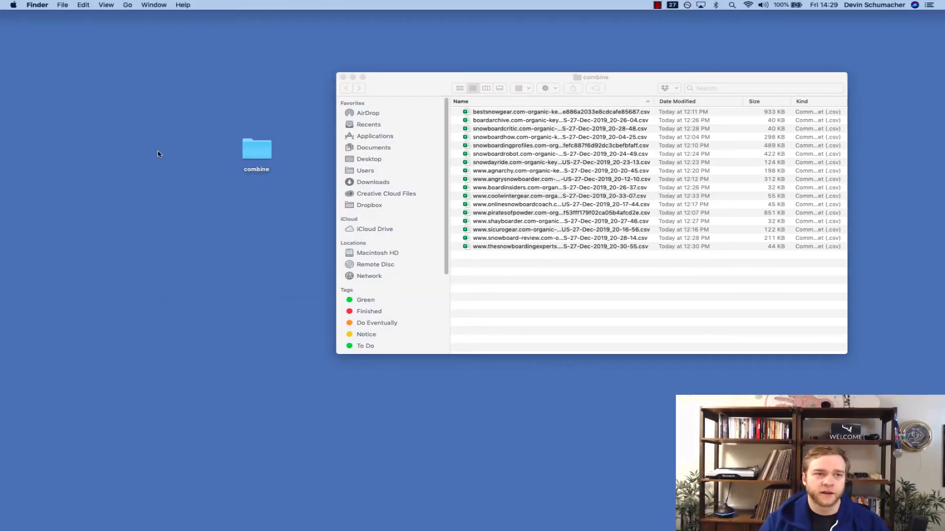
pyautogui.moveTo(169, 155)
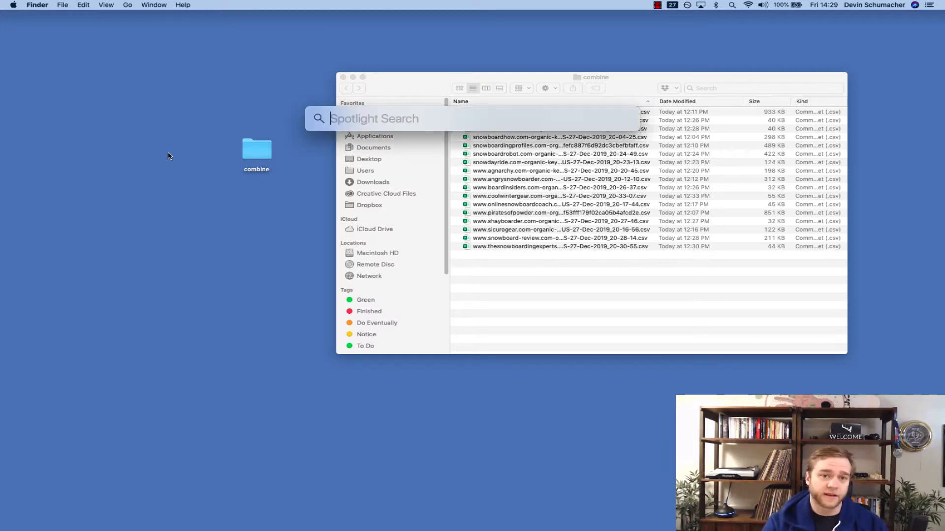
# Launch Terminal from Applications > Utilities after dismissing the Spotlight search for 'terminal'.
pyautogui.write('terminal')
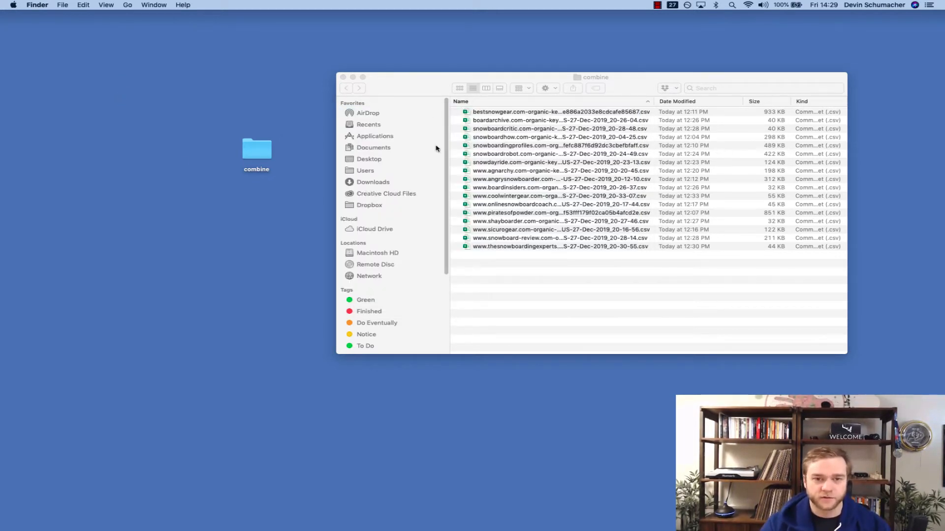
pyautogui.click(375, 136)
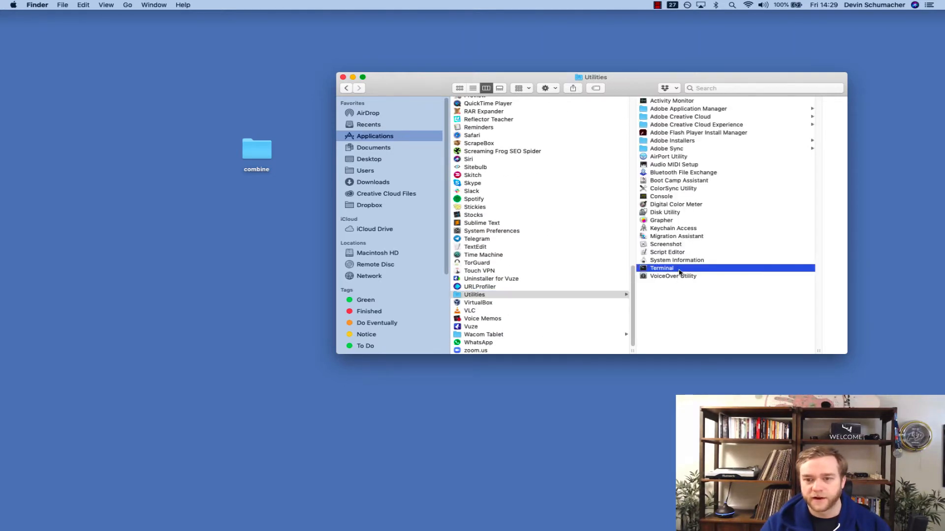
pyautogui.doubleClick(661, 268)
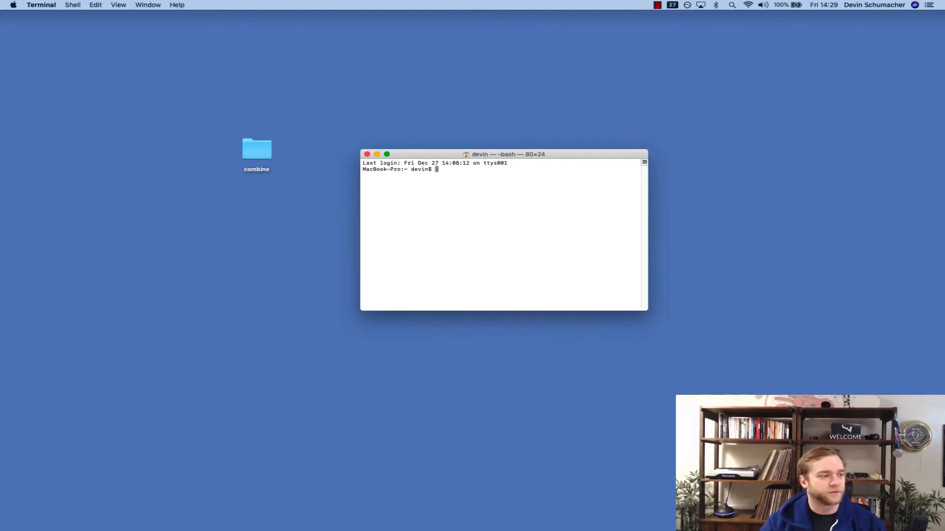
pyautogui.moveTo(444, 239)
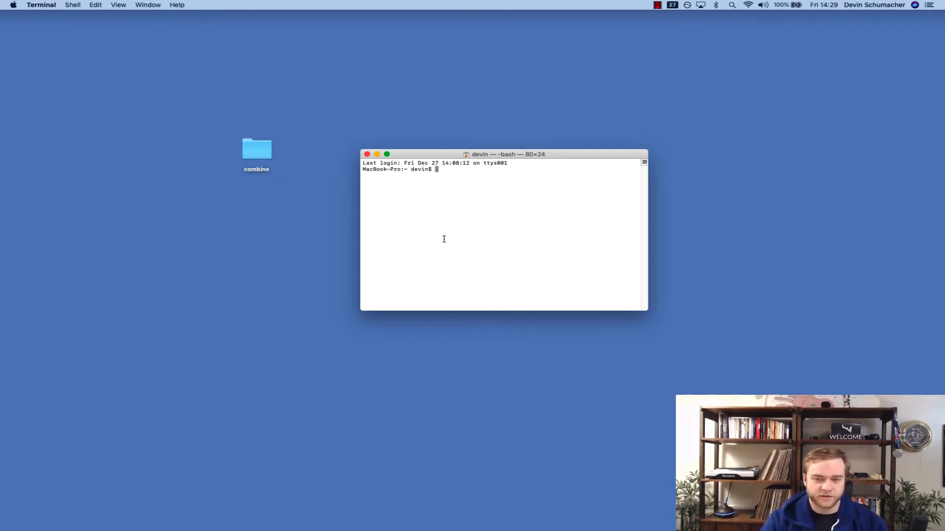
# Run pwd to print the home directory /Users/devin, then check the combine folder.
pyautogui.write('pwd')
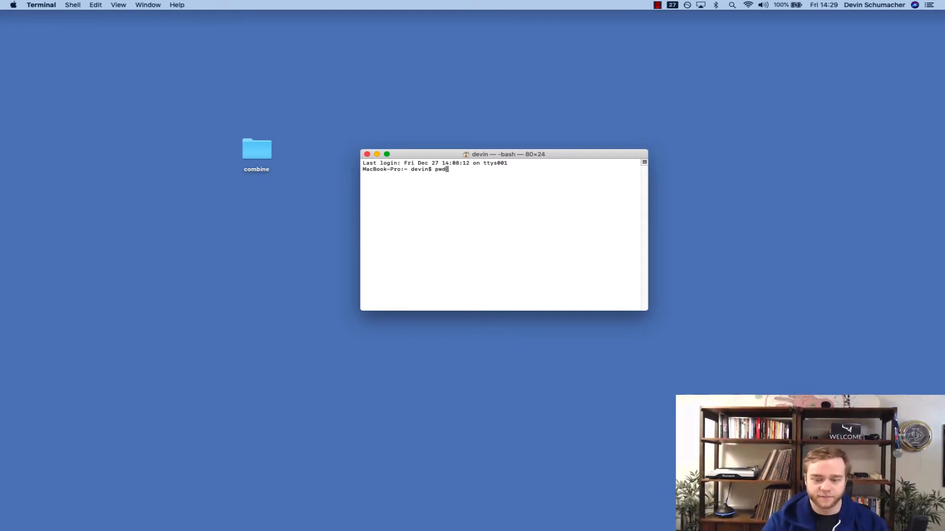
pyautogui.press('Return')
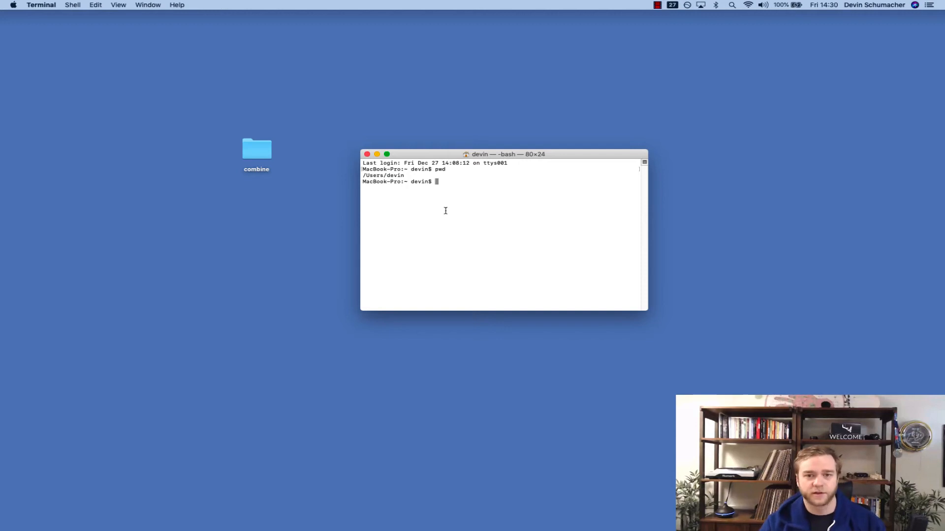
pyautogui.doubleClick(383, 175)
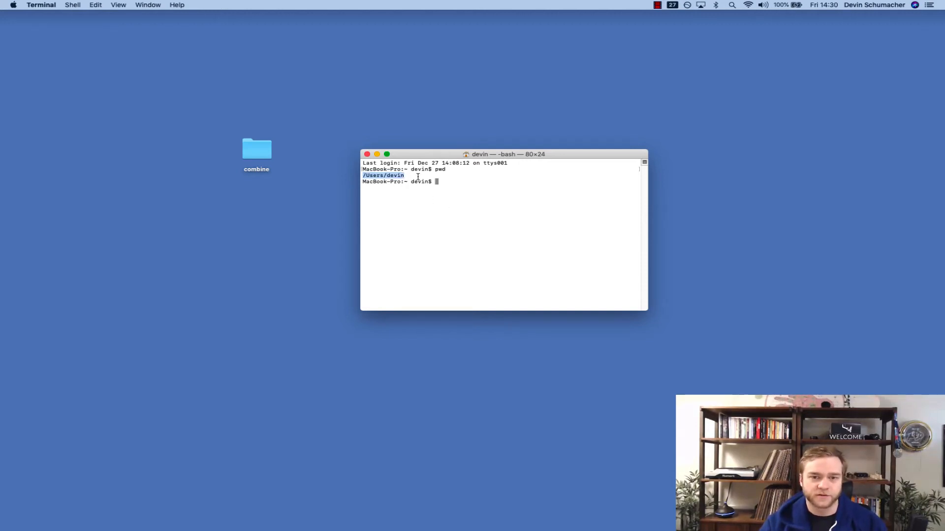
pyautogui.moveTo(312, 178)
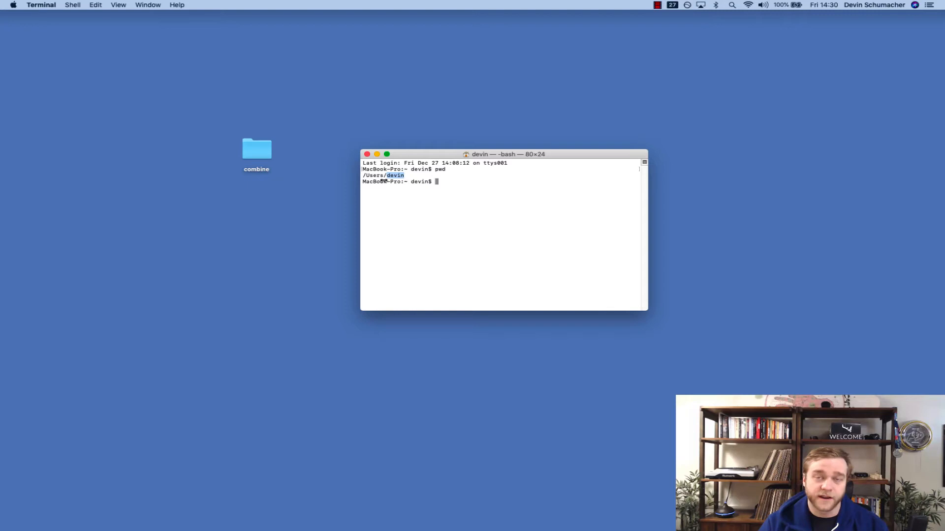
pyautogui.click(256, 149)
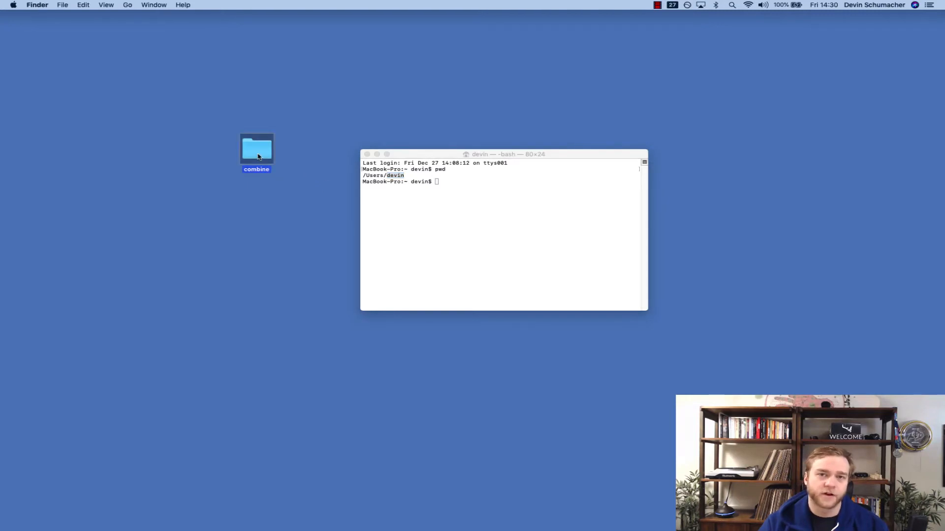
pyautogui.click(503, 154)
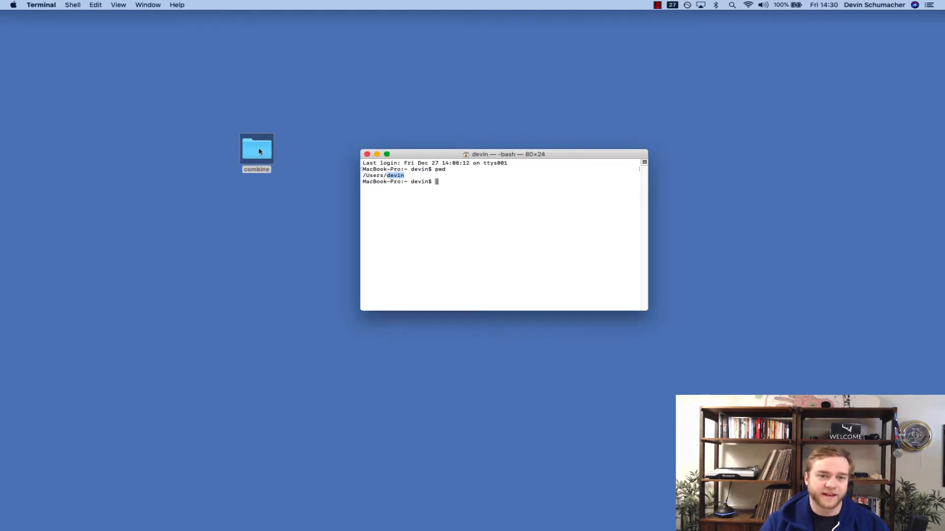
pyautogui.moveTo(422, 198)
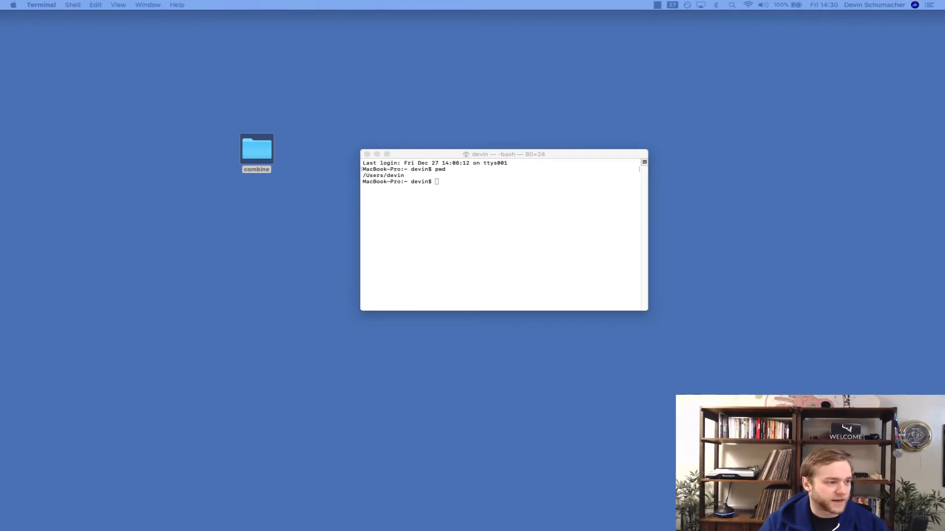
# Change directory to /Users/devin/Desktop/combine with cd.
pyautogui.write('cd /Users/devin/Desktop/combine')
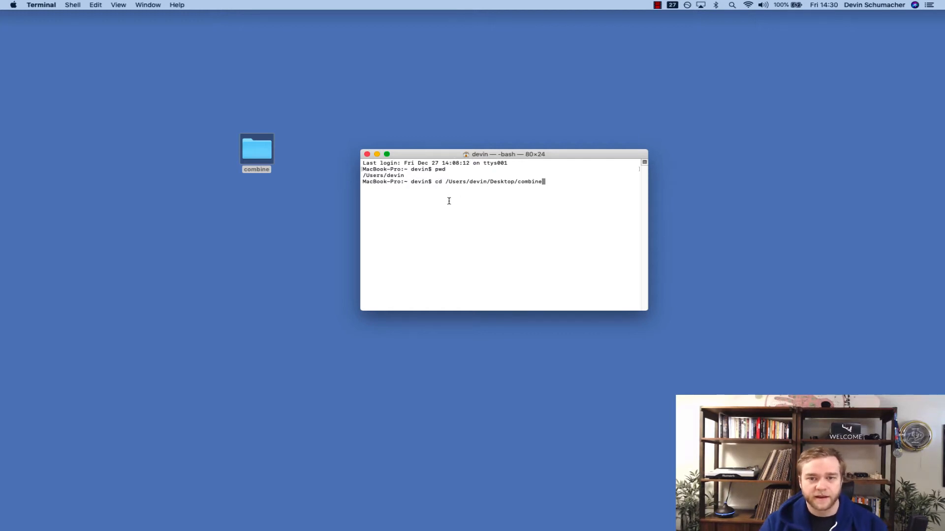
pyautogui.moveTo(445, 181); pyautogui.dragTo(545, 181)
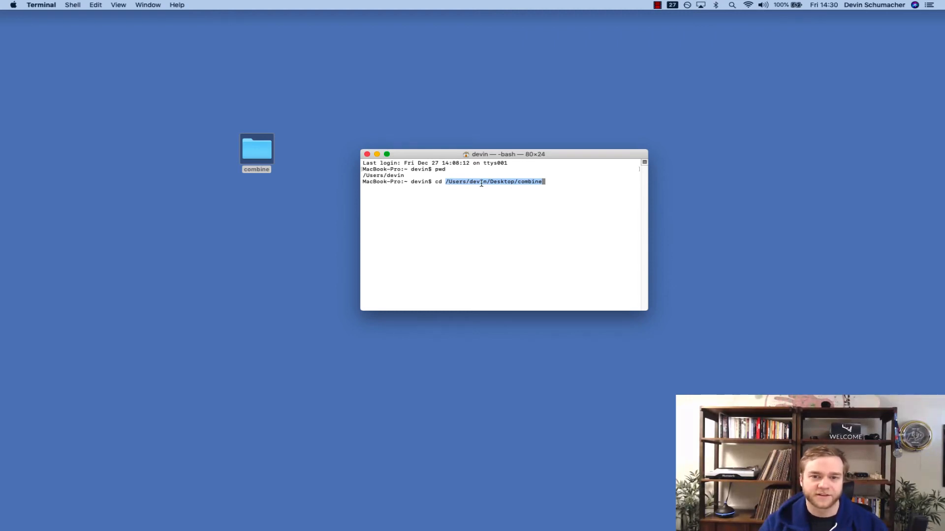
pyautogui.click(256, 151)
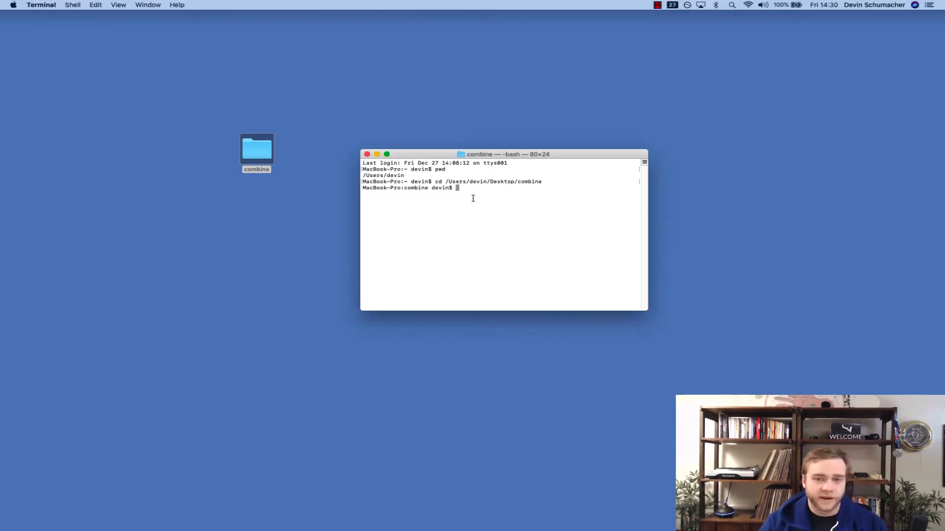
# Run 'cat *.csv >combined.csv' to merge every CSV into combined.csv.
pyautogui.write('cat *.csv >combined.csv')
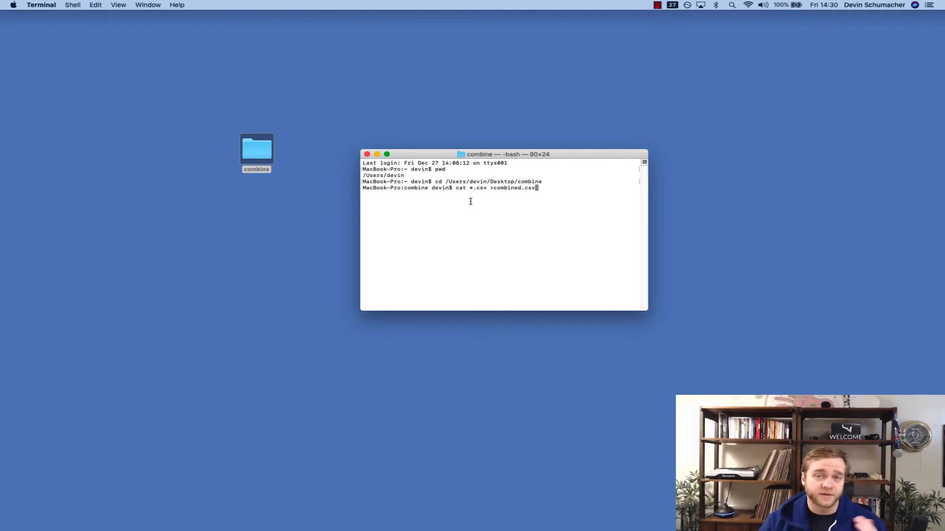
pyautogui.moveTo(467, 209)
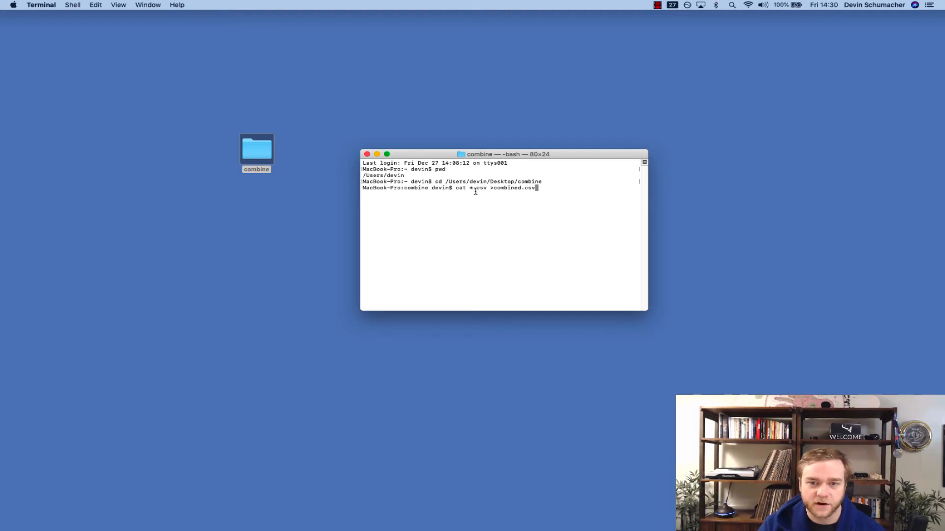
pyautogui.moveTo(507, 225)
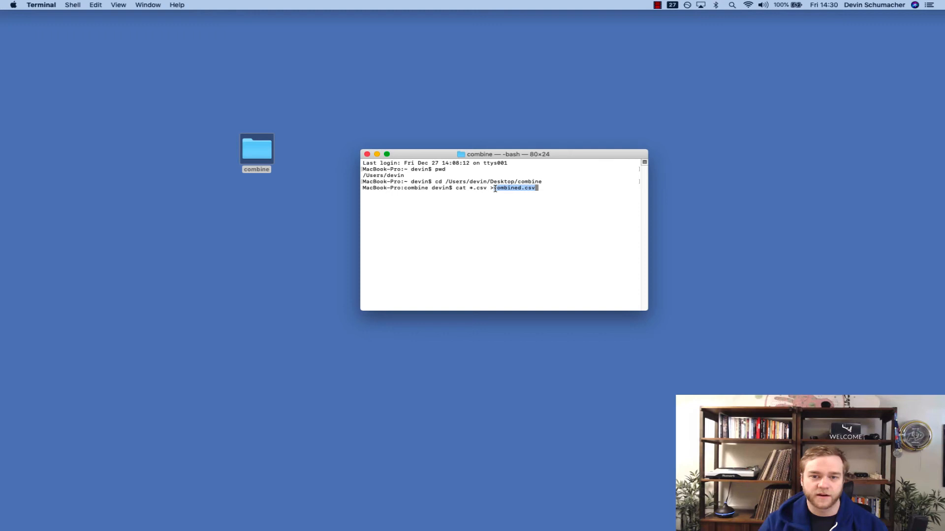
pyautogui.moveTo(498, 218)
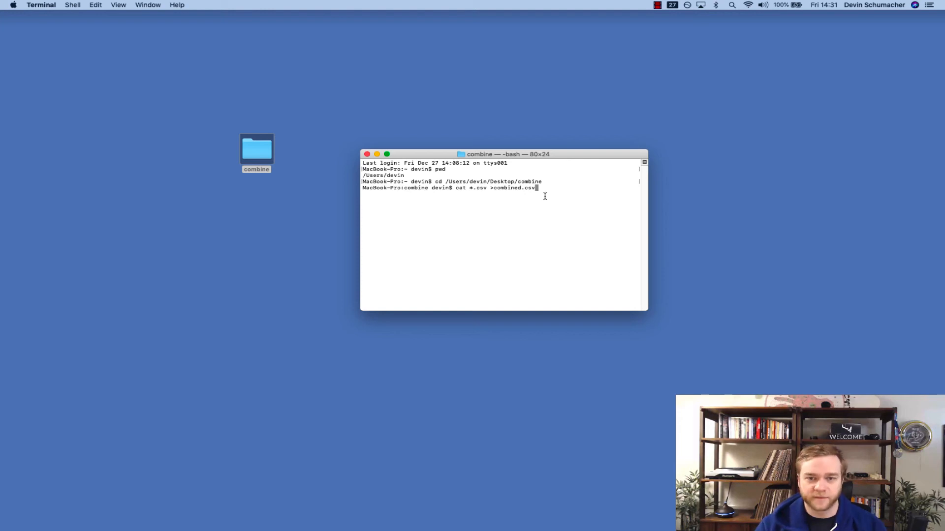
pyautogui.press('Return')
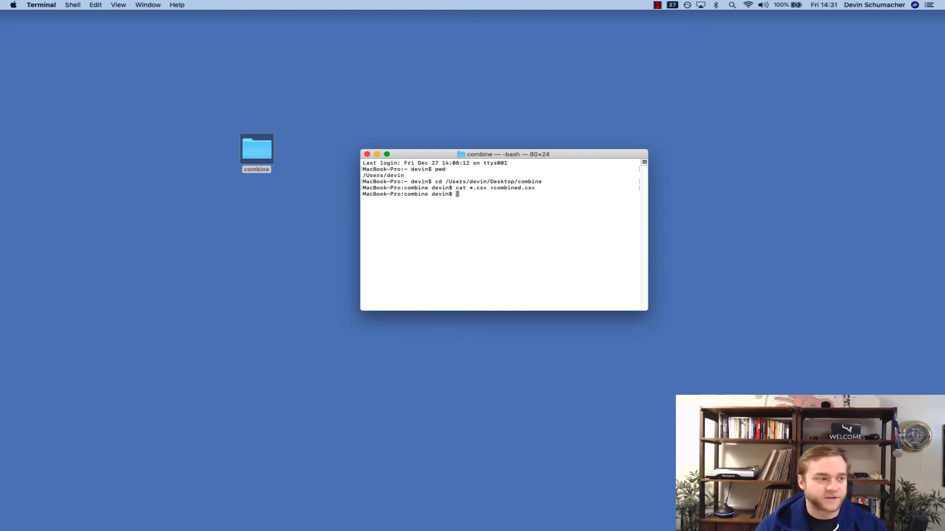
# View the combine folder in Finder and select the new 4.2 MB combined.csv.
pyautogui.click(255, 150)
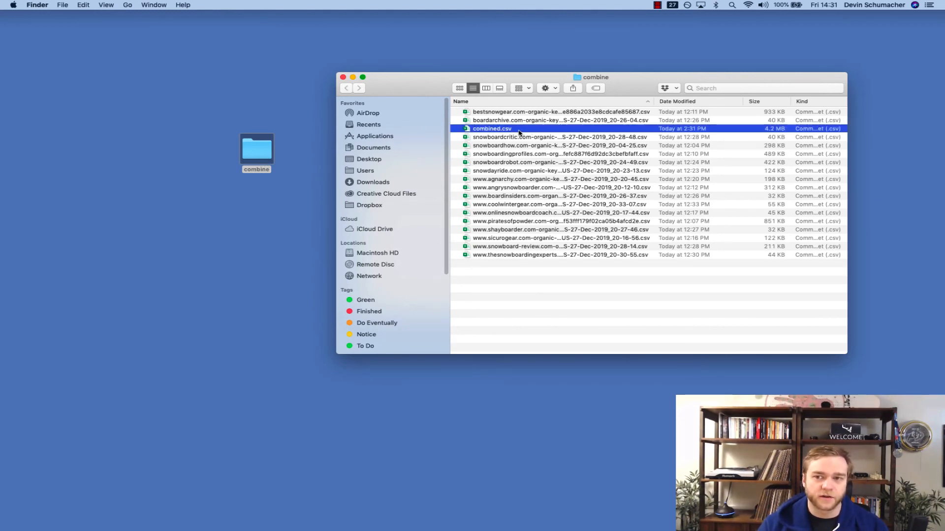
pyautogui.moveTo(771, 132)
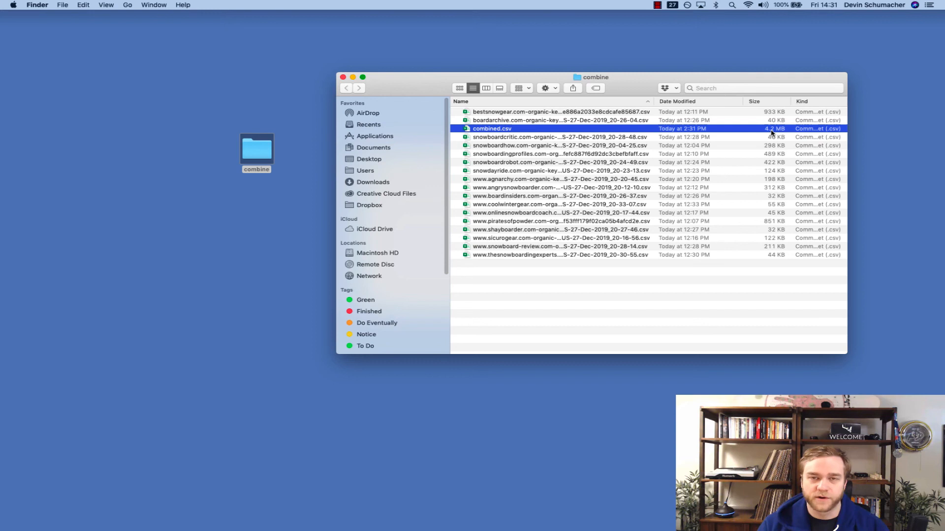
pyautogui.moveTo(749, 199)
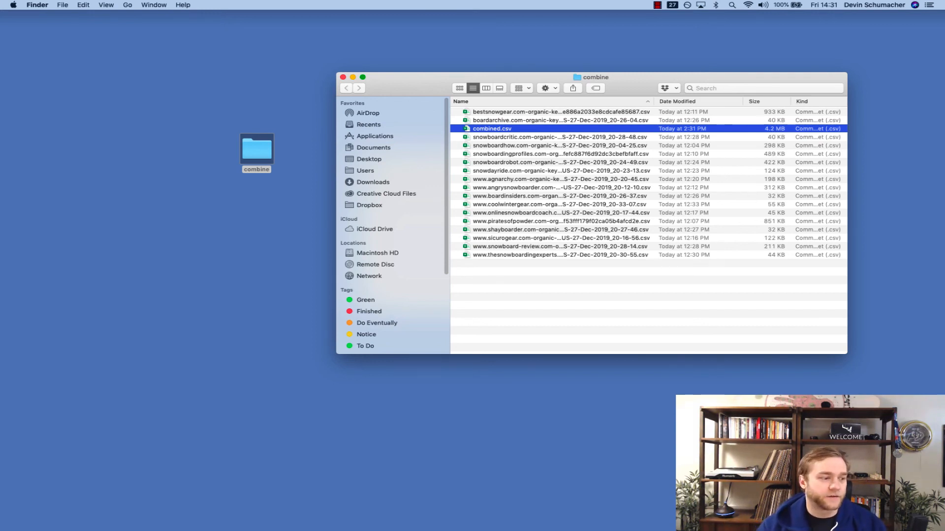
pyautogui.click(572, 335)
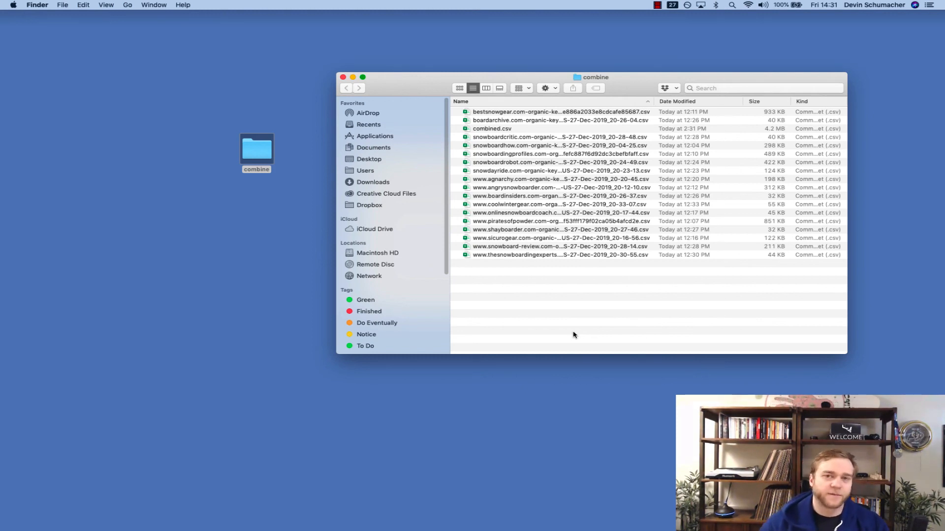
pyautogui.click(491, 128)
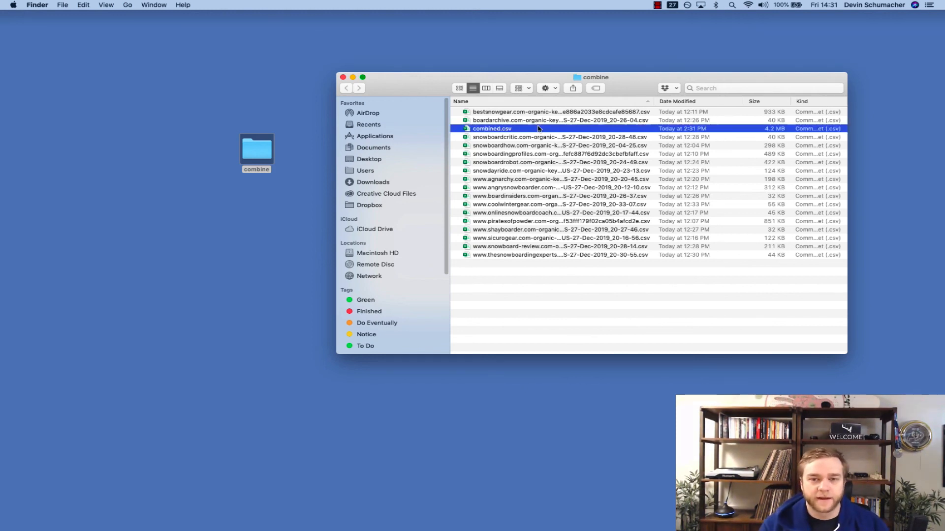